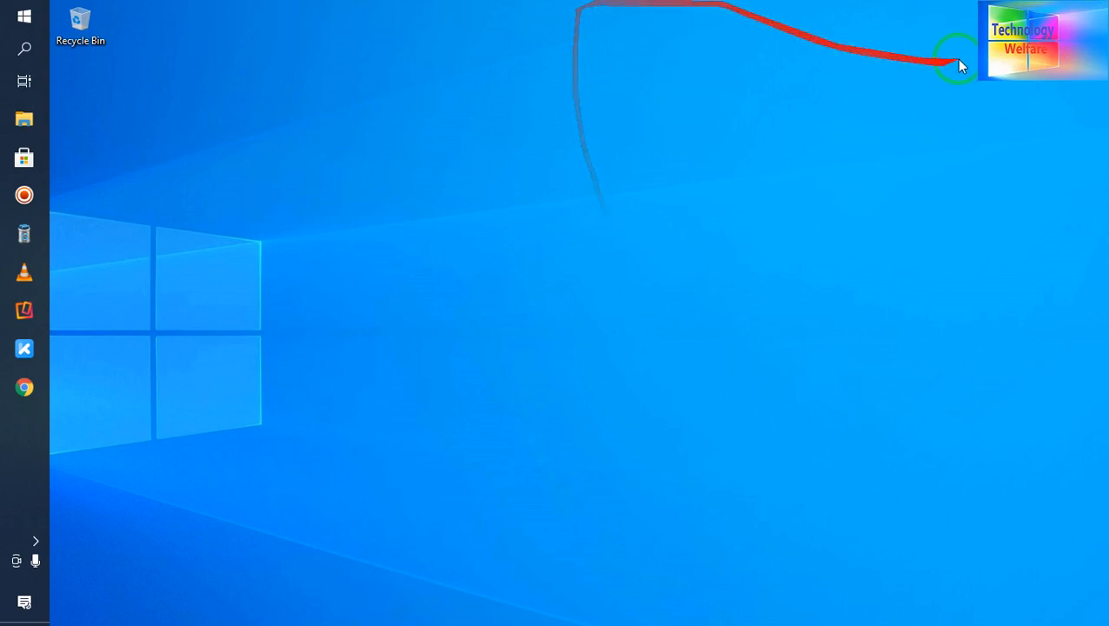
- Open This PC, view its system properties (Windows 10 Pro, 4 GB RAM), then close them
right_click(958, 63)
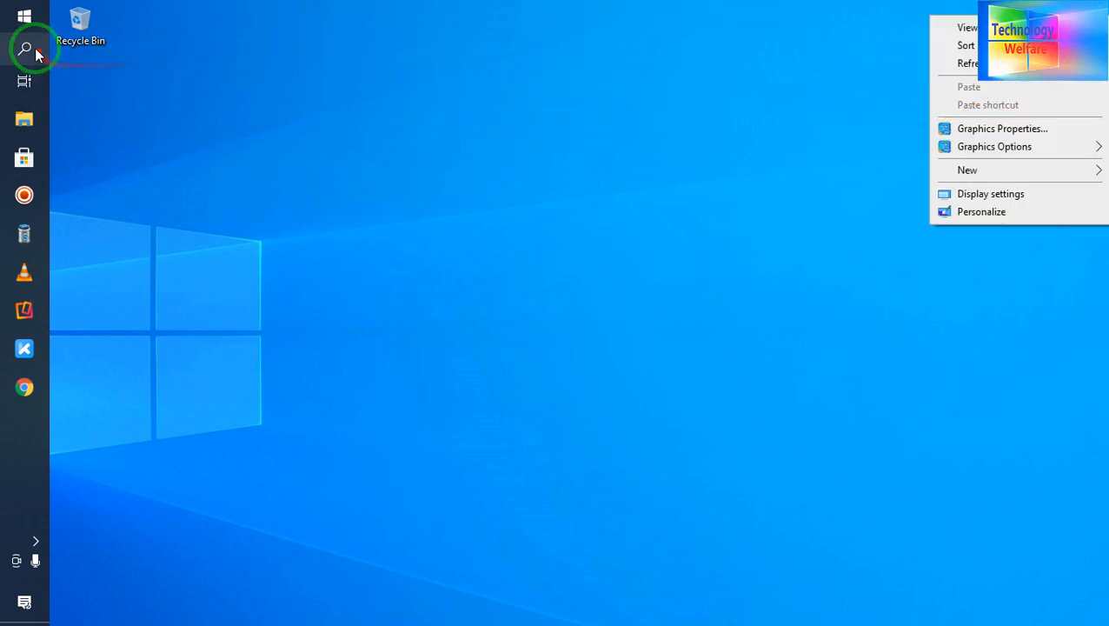
mouse_move(571, 271)
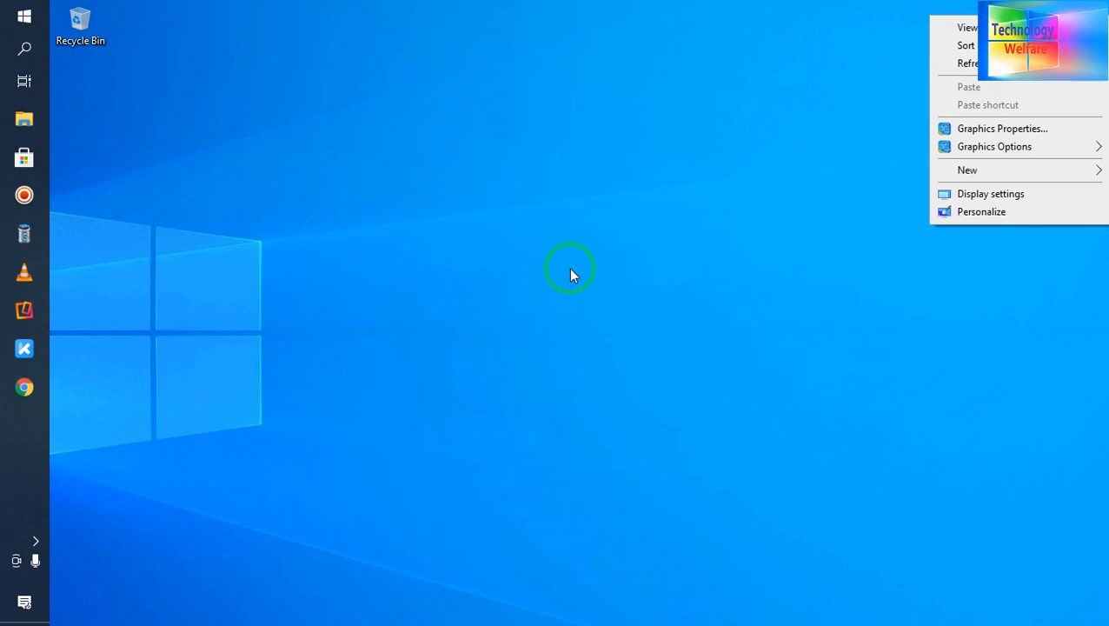
left_click(24, 118)
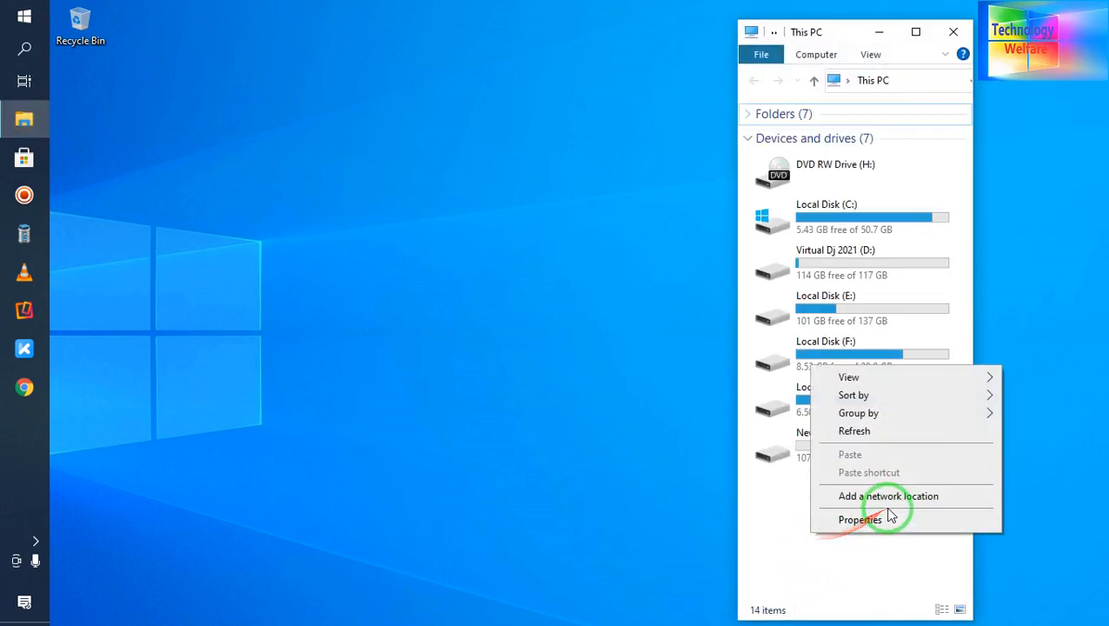
left_click(860, 519)
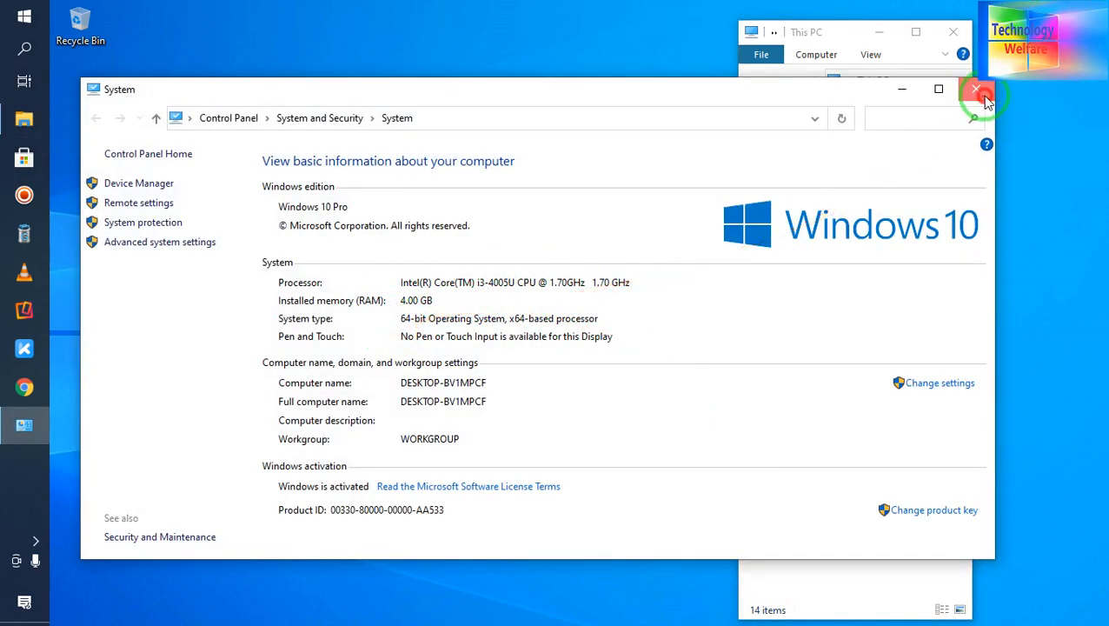
left_click(976, 91)
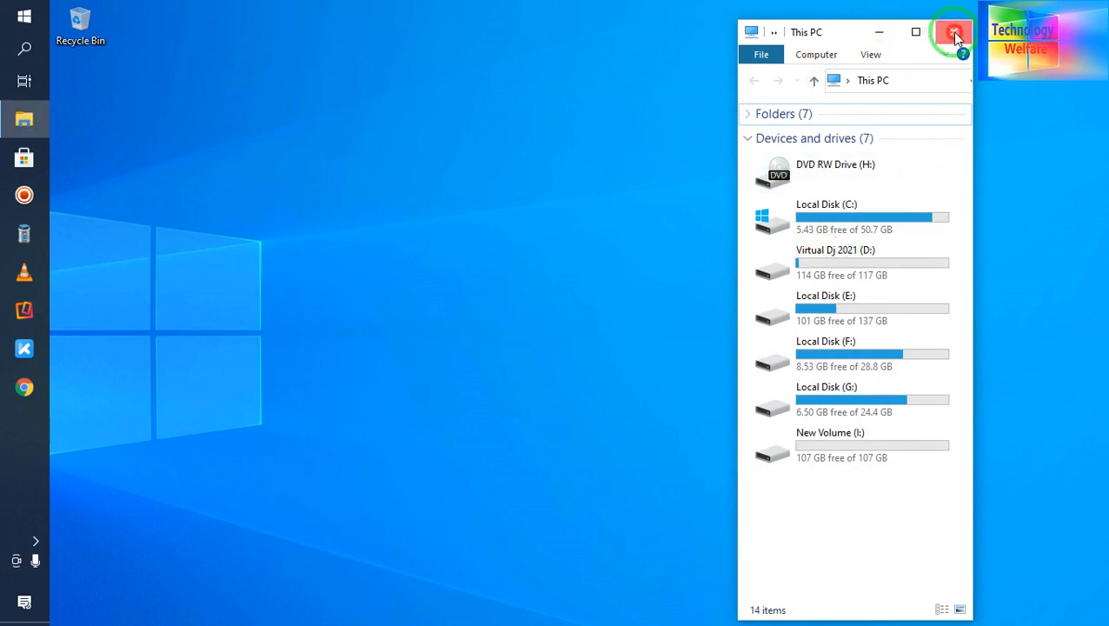
- Close This PC, search Windows for 'connect', and launch the Connect app
left_click(954, 33)
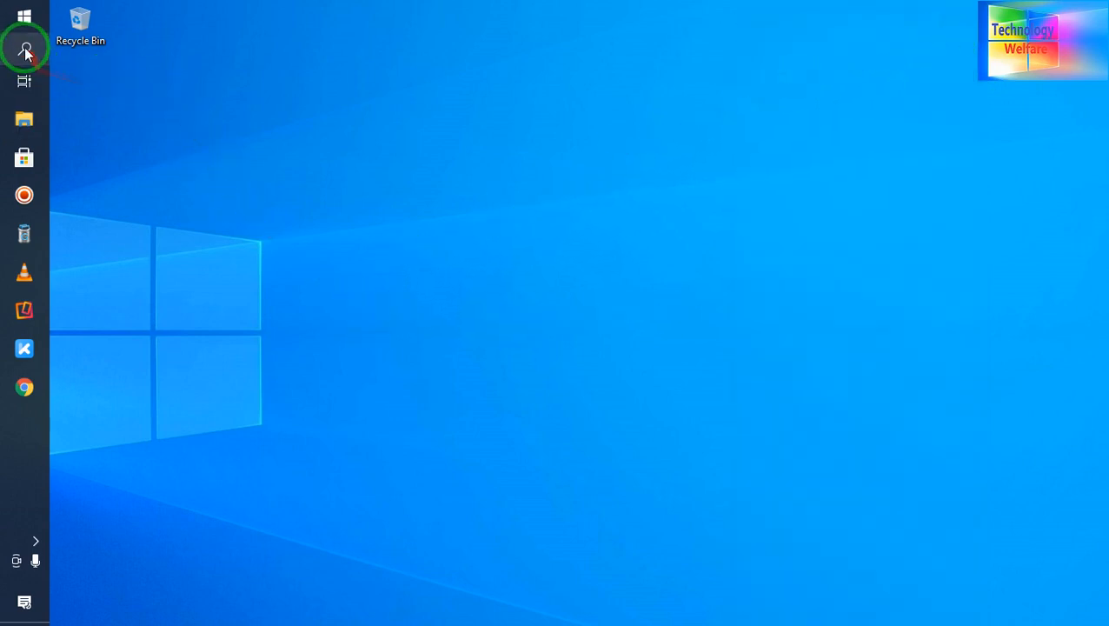
left_click(22, 46)
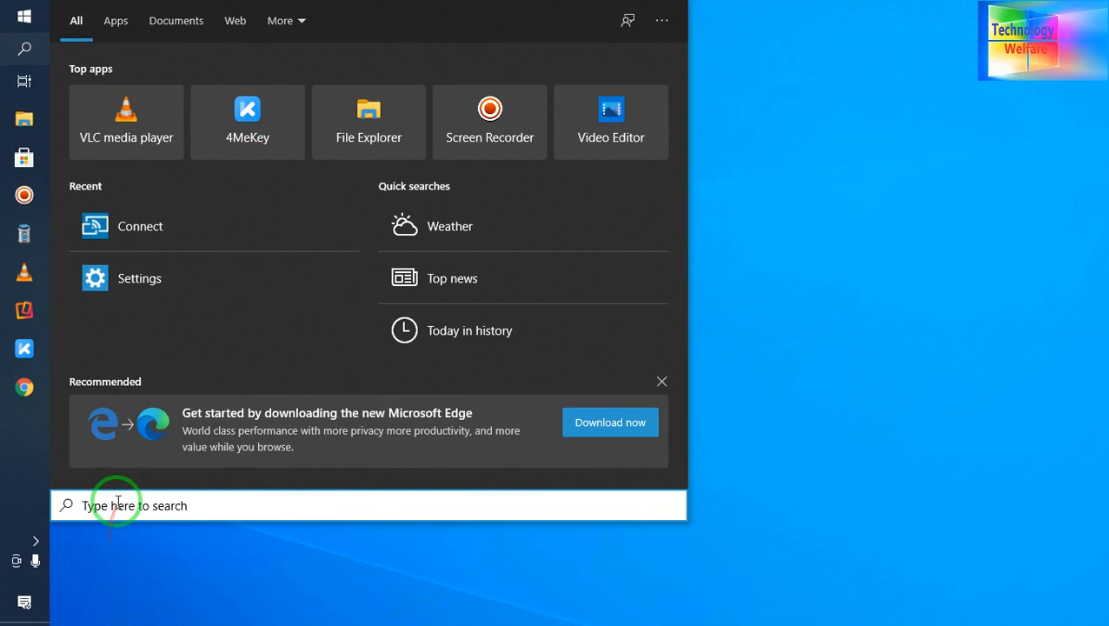
type("connect")
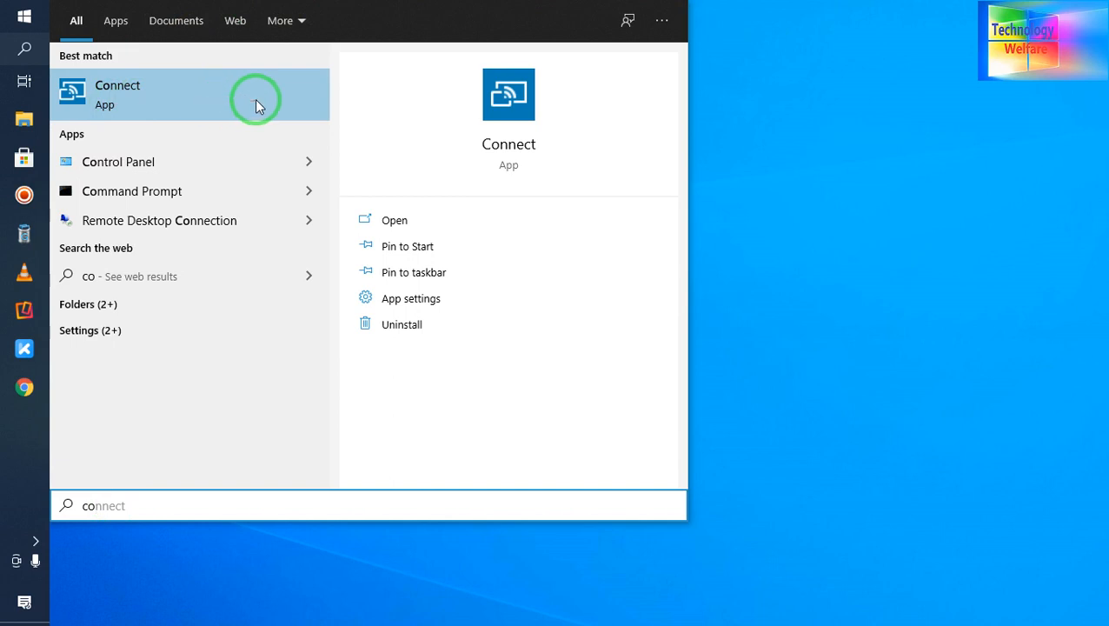
left_click(117, 94)
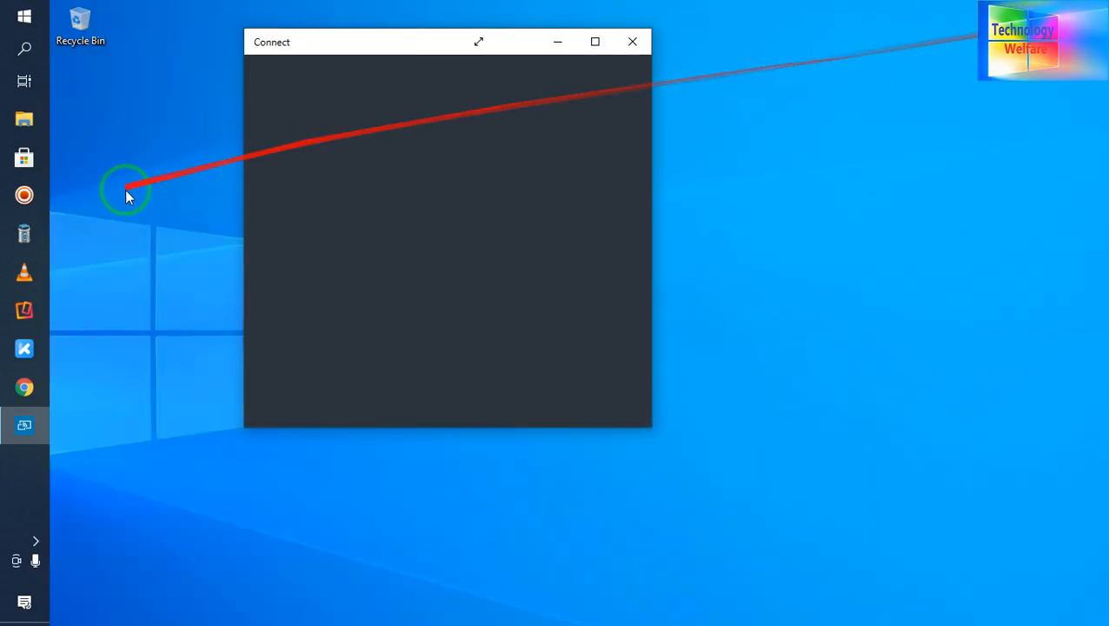
mouse_move(476, 437)
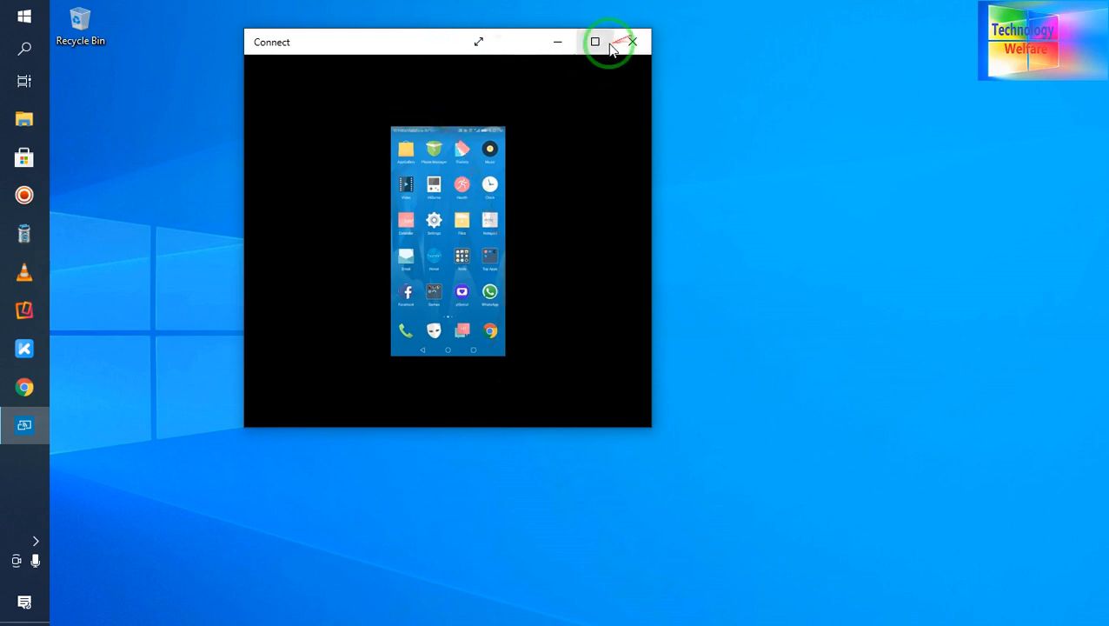
- Maximize the Connect window showing the mirrored Android home screen
left_click(594, 42)
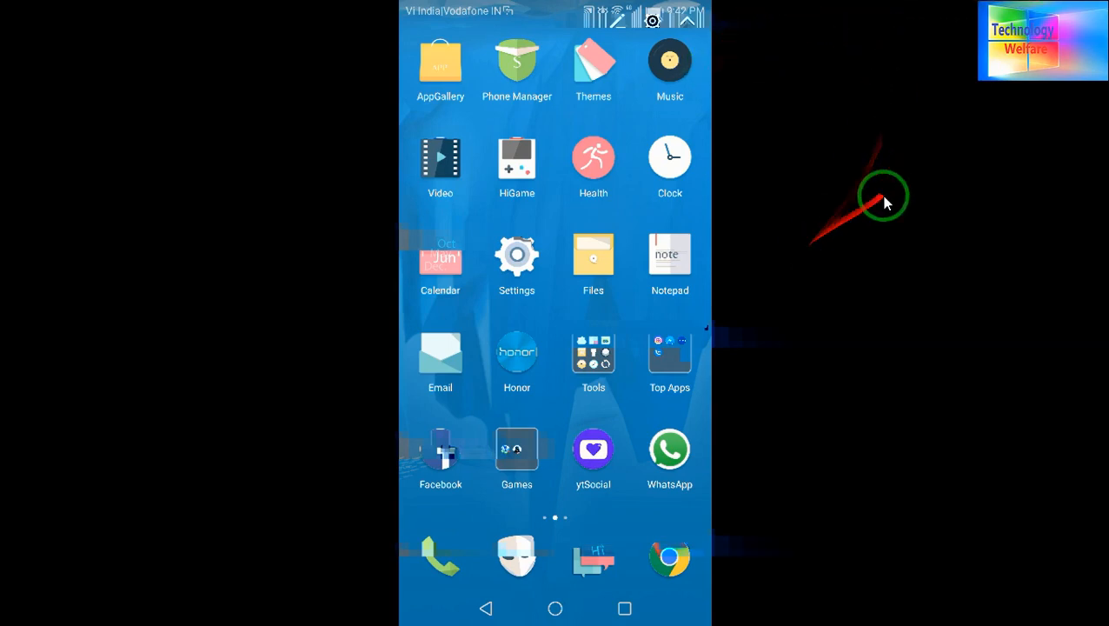
mouse_move(941, 113)
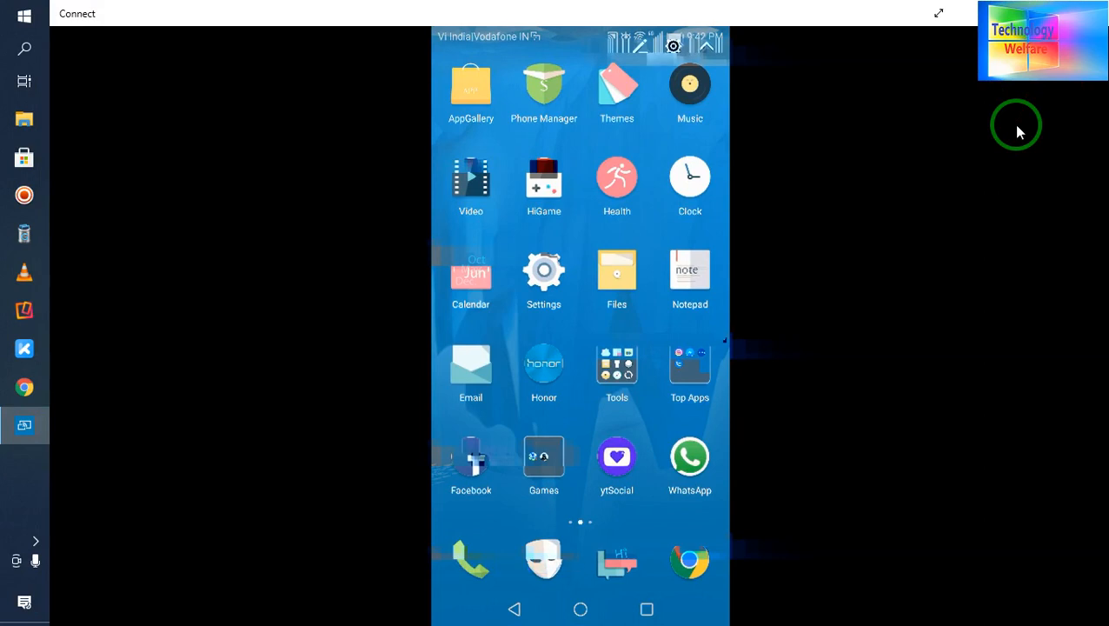
mouse_move(1016, 129)
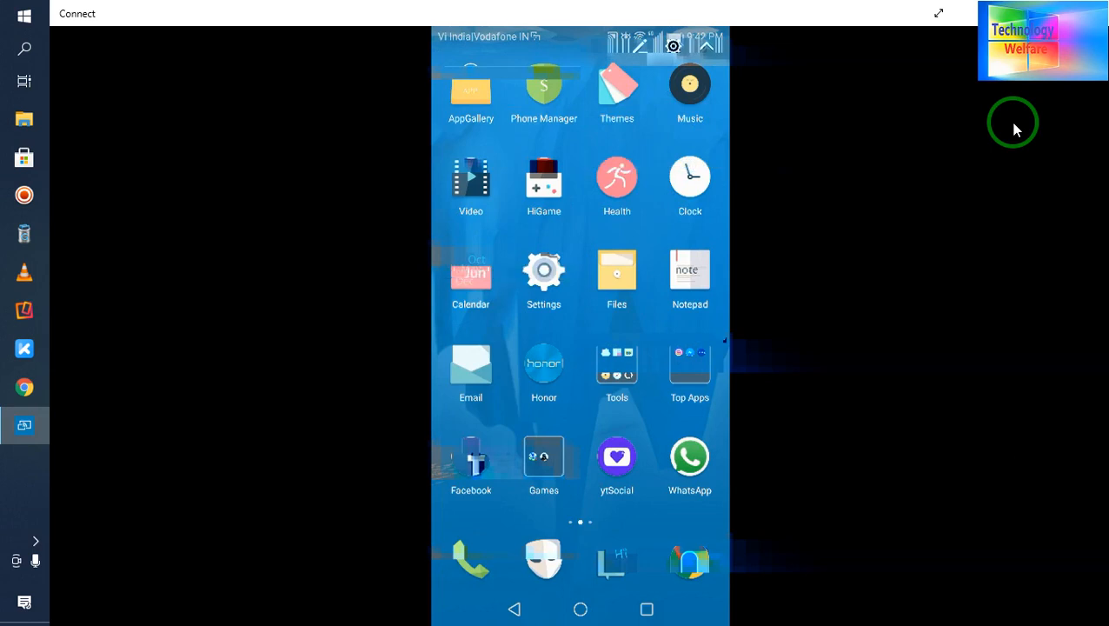
left_click_drag(580, 40, 580, 260)
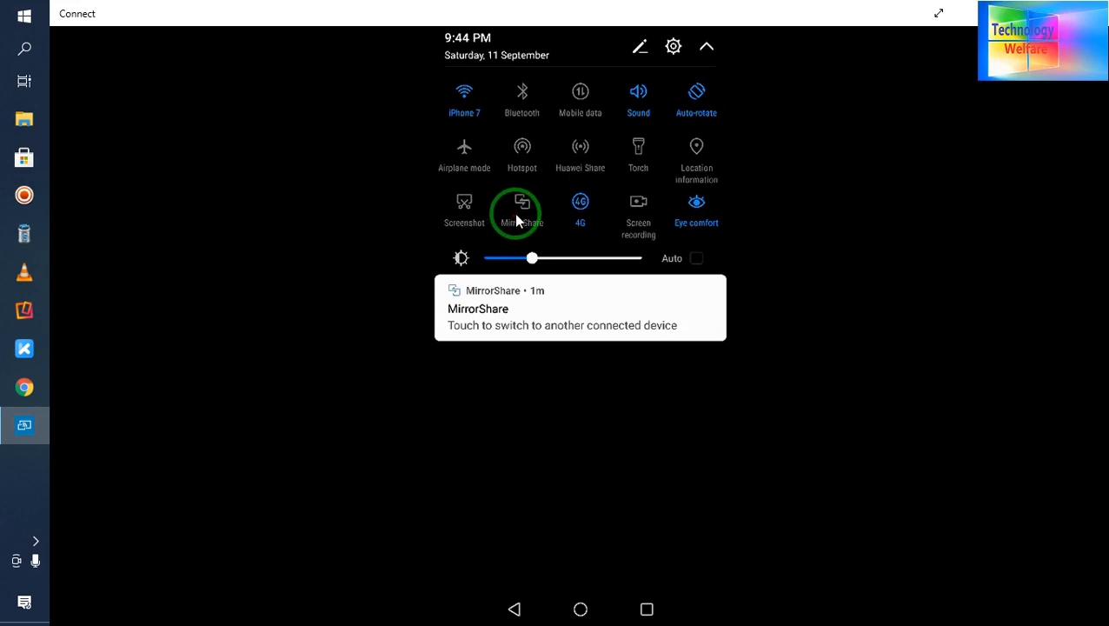
mouse_move(614, 223)
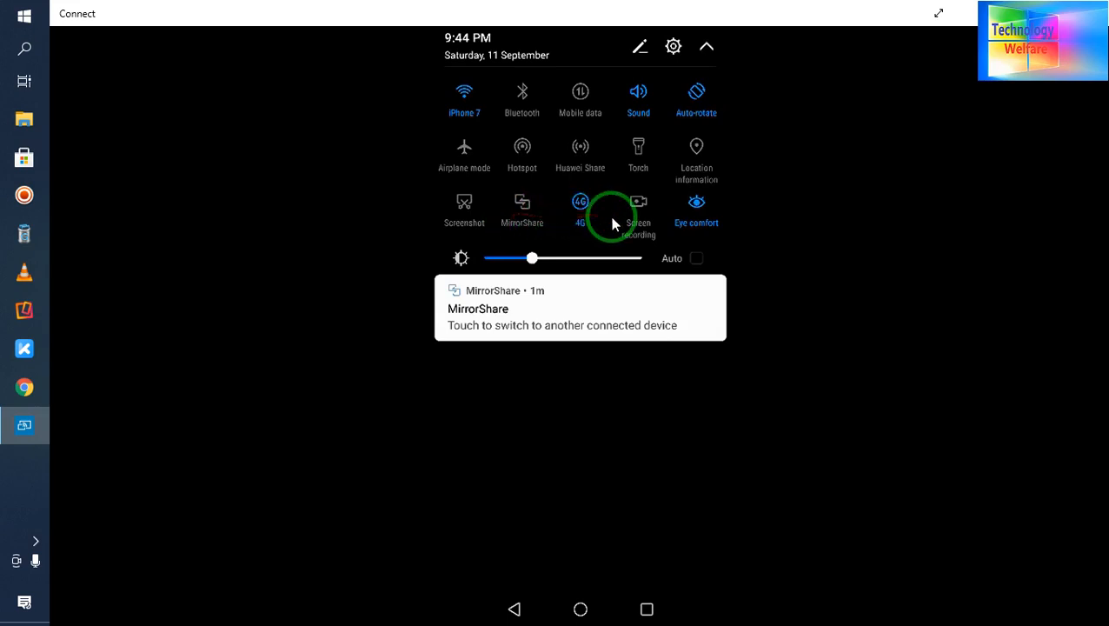